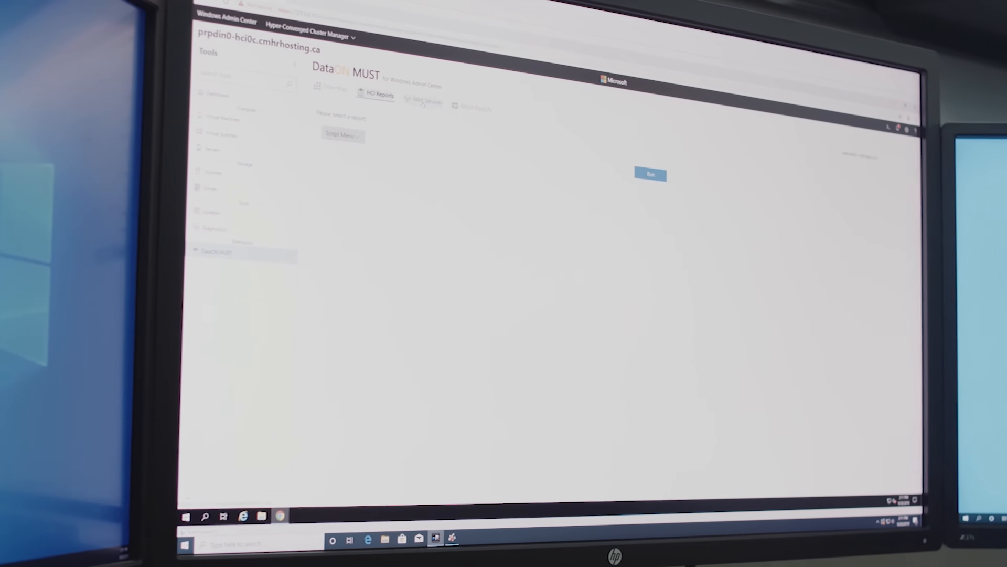
# Show the Drive Map with the server chassis drive bays and cluster drive list.
pyautogui.click(330, 89)
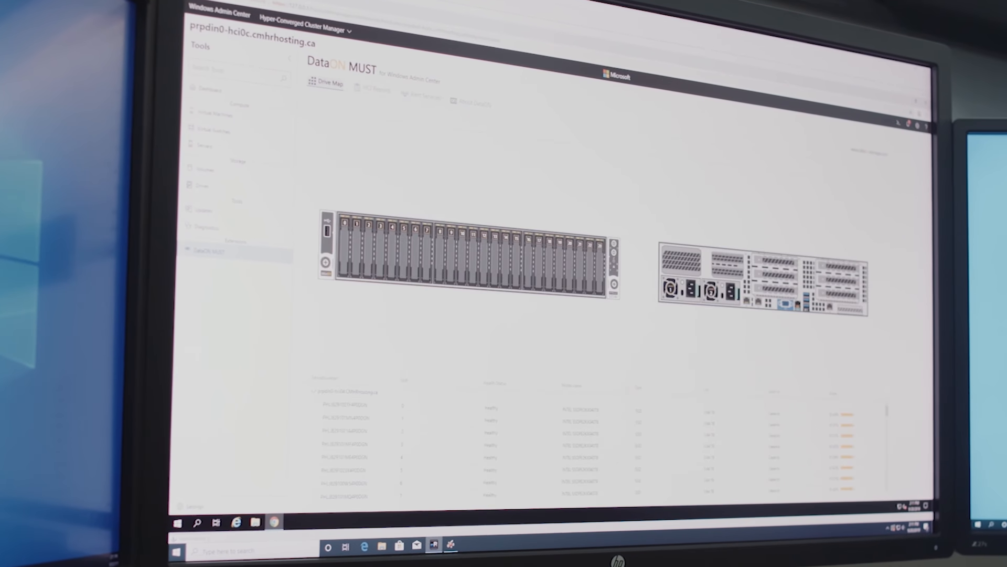